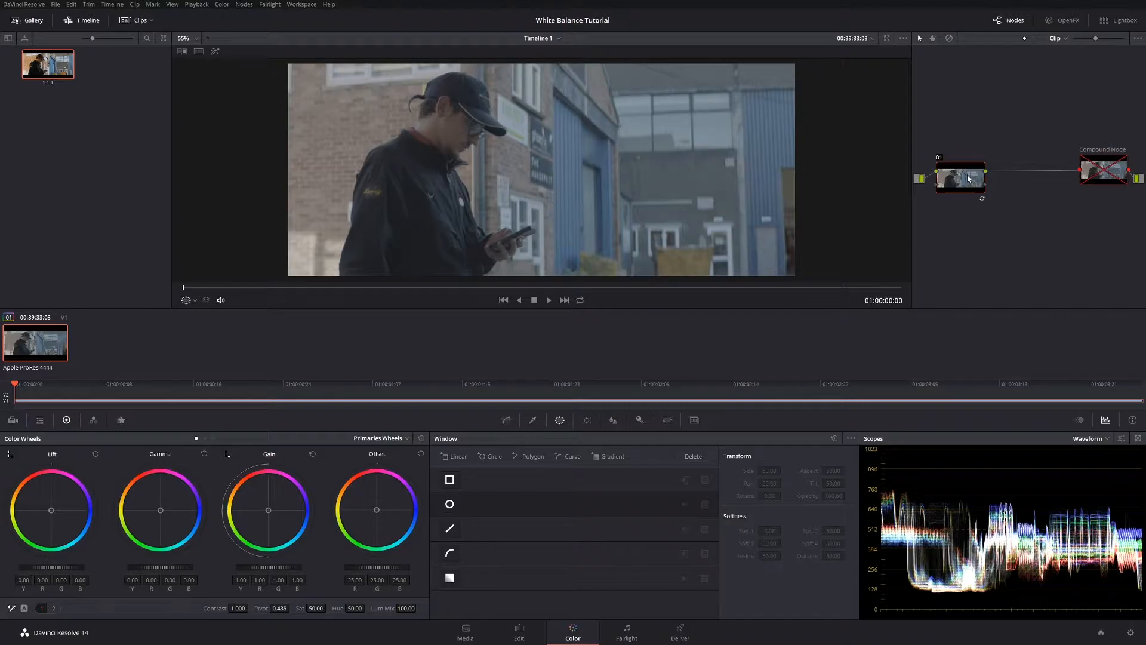
mouse_move(635, 196)
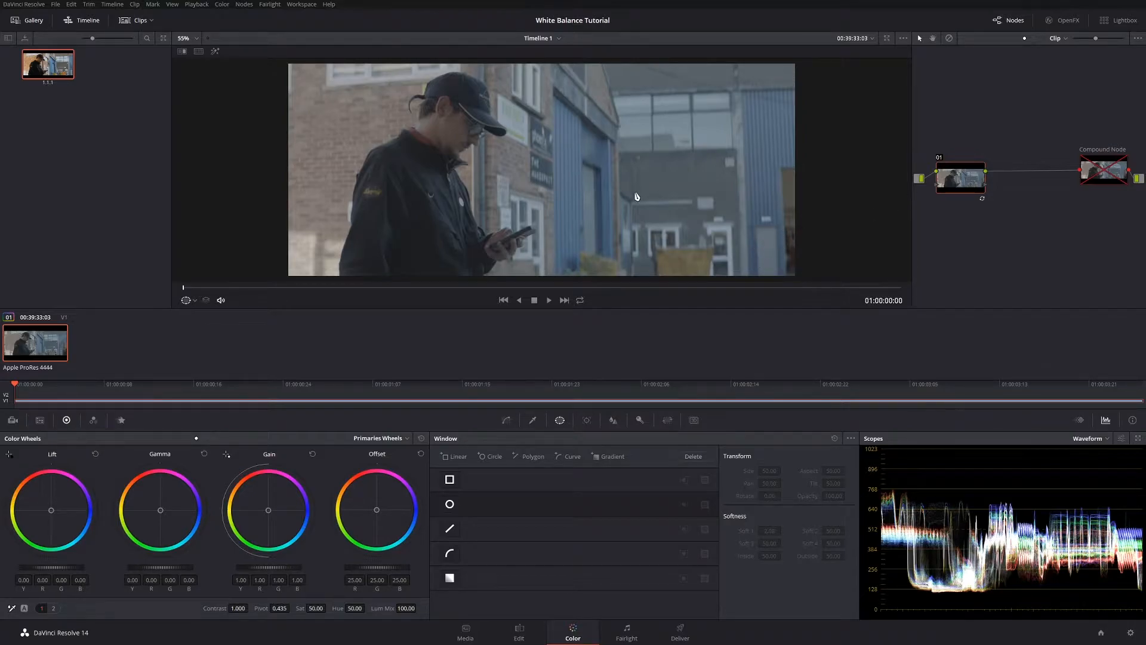
mouse_move(598, 208)
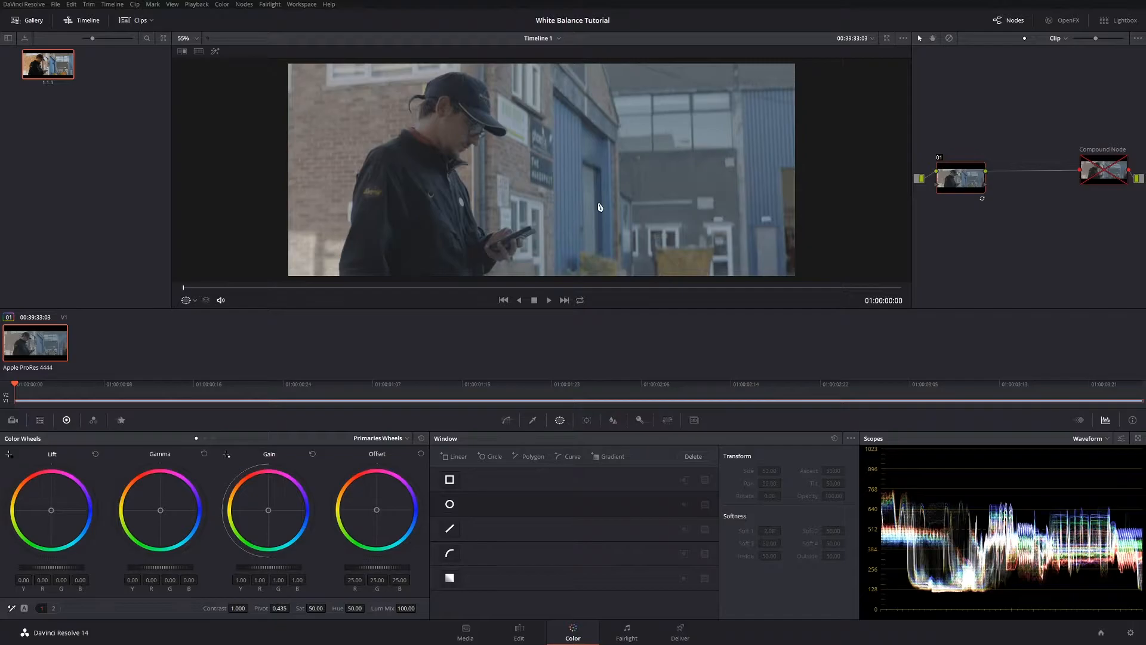
mouse_move(588, 210)
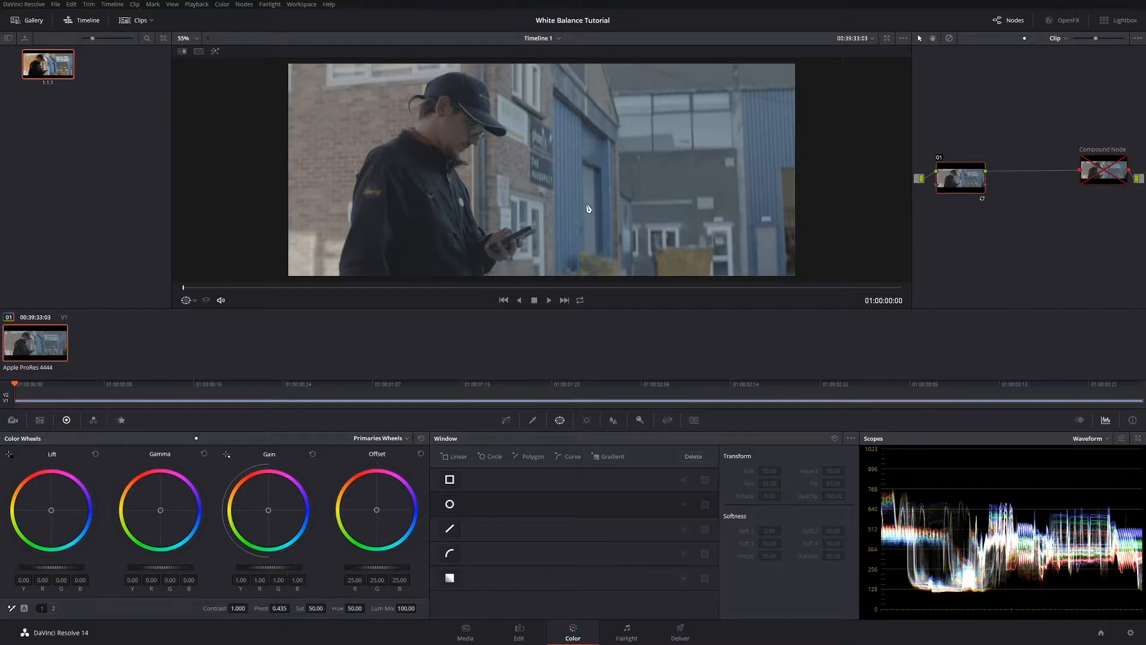
mouse_move(905, 247)
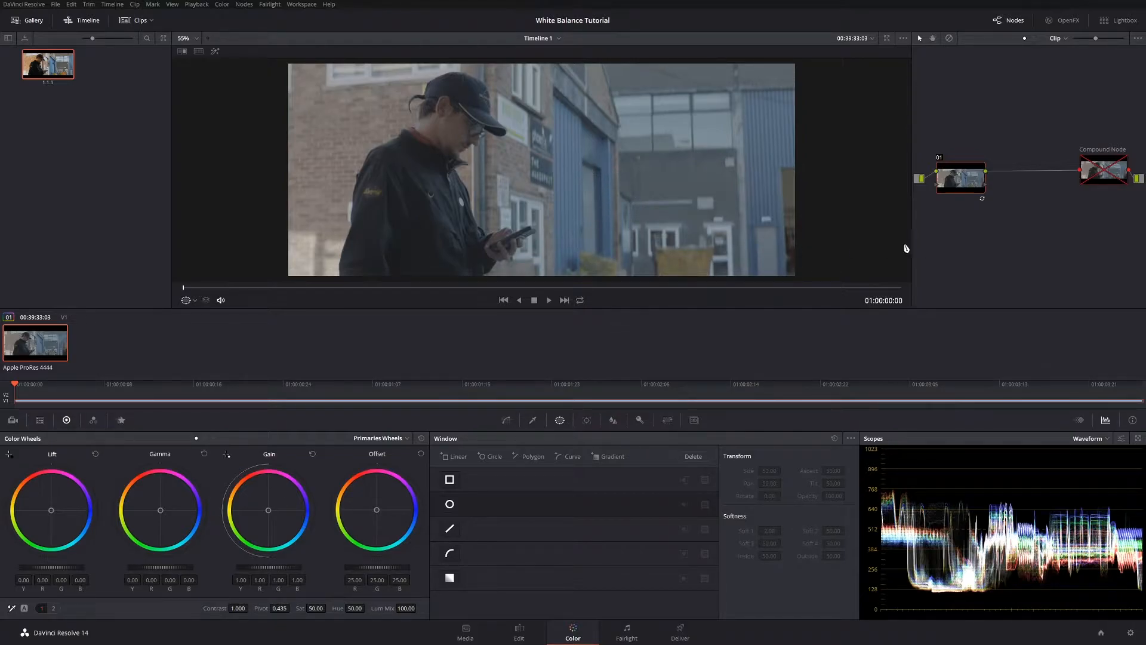
mouse_move(776, 272)
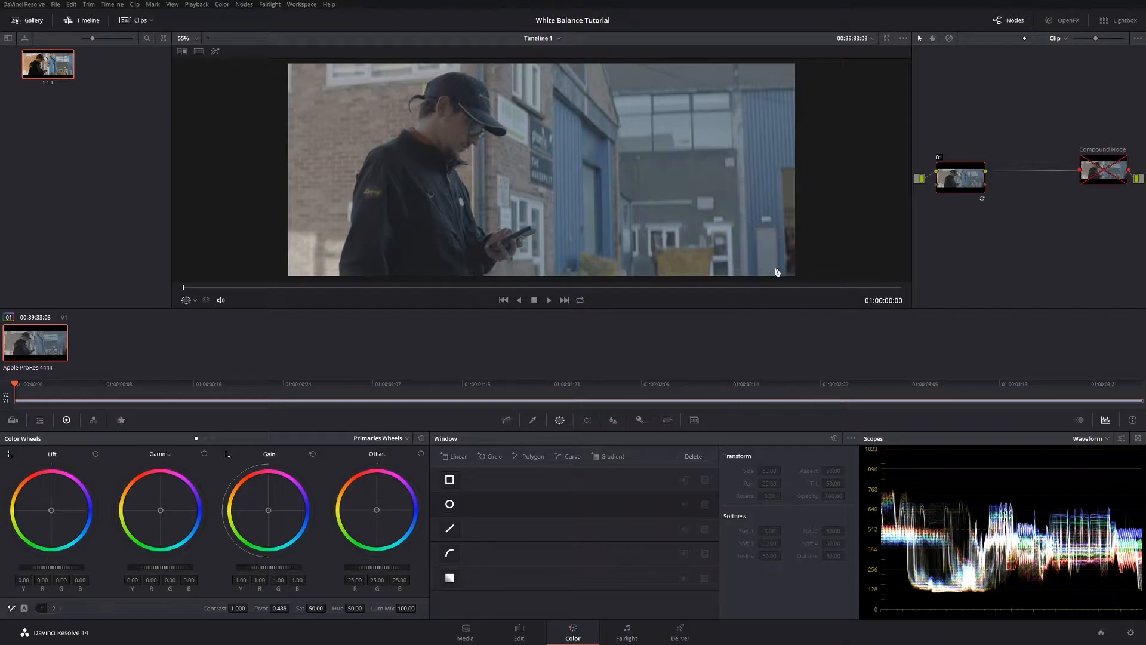
mouse_move(724, 257)
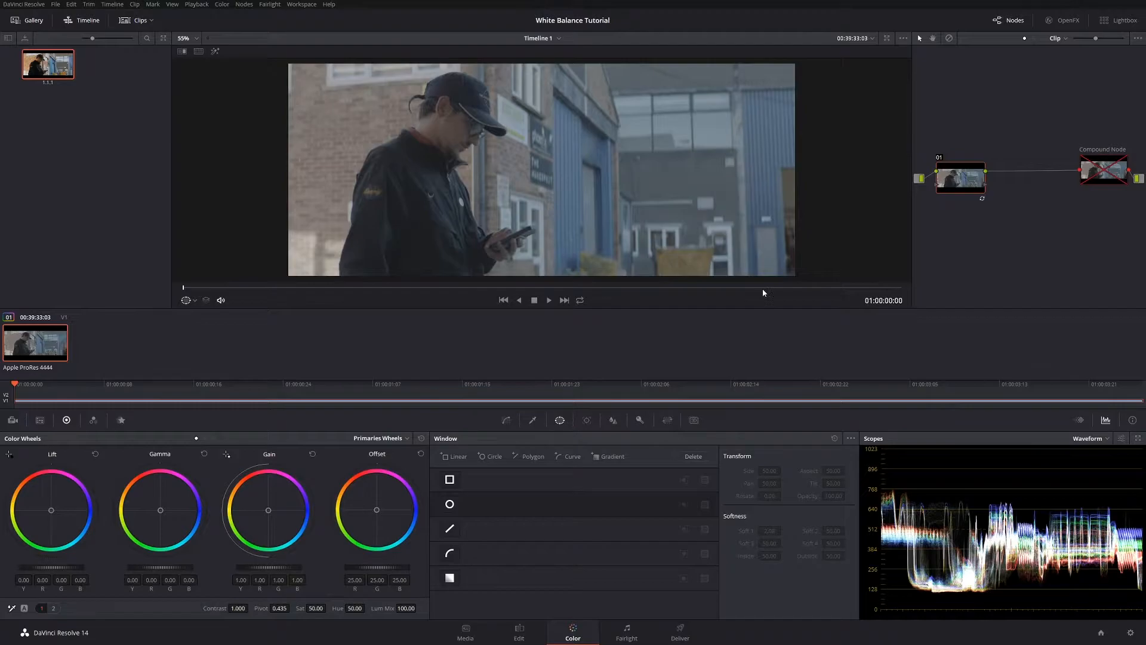
mouse_move(739, 261)
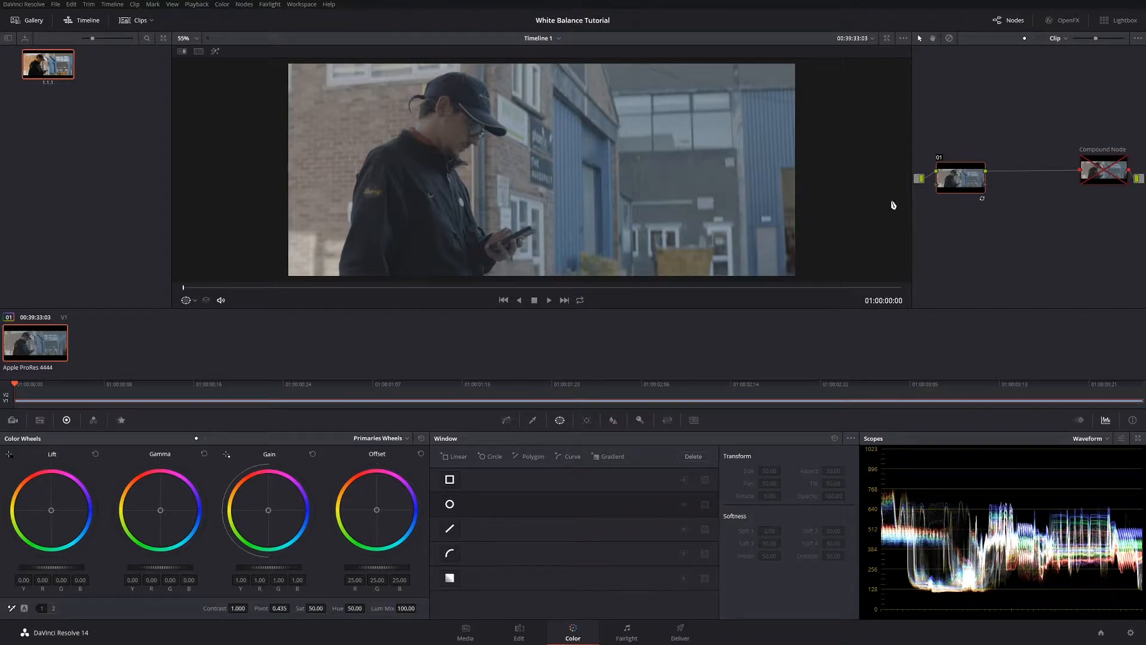
mouse_move(960, 185)
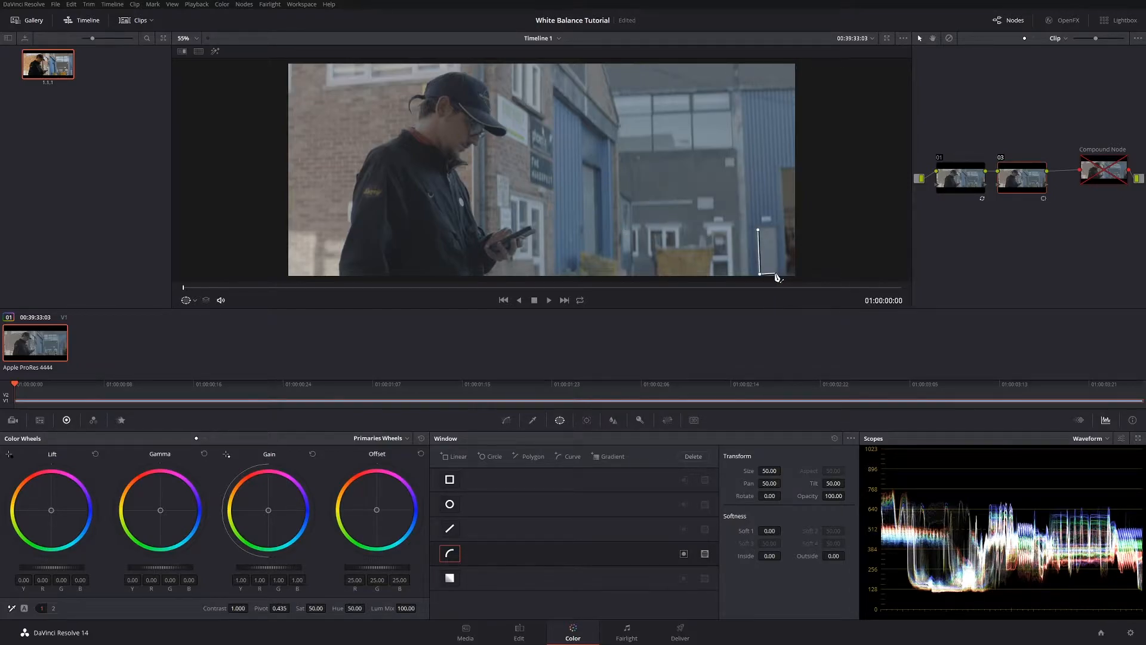
Draw a curve window around the gray door at the lower right of the shot.
drag(777, 277, 768, 234)
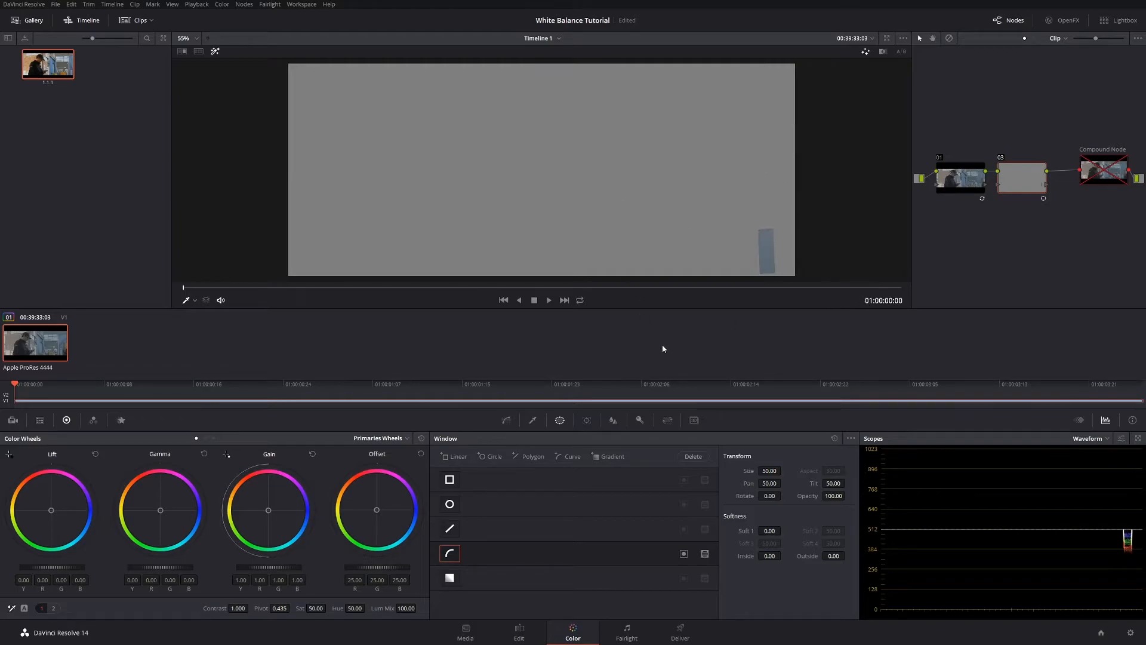
mouse_move(760, 350)
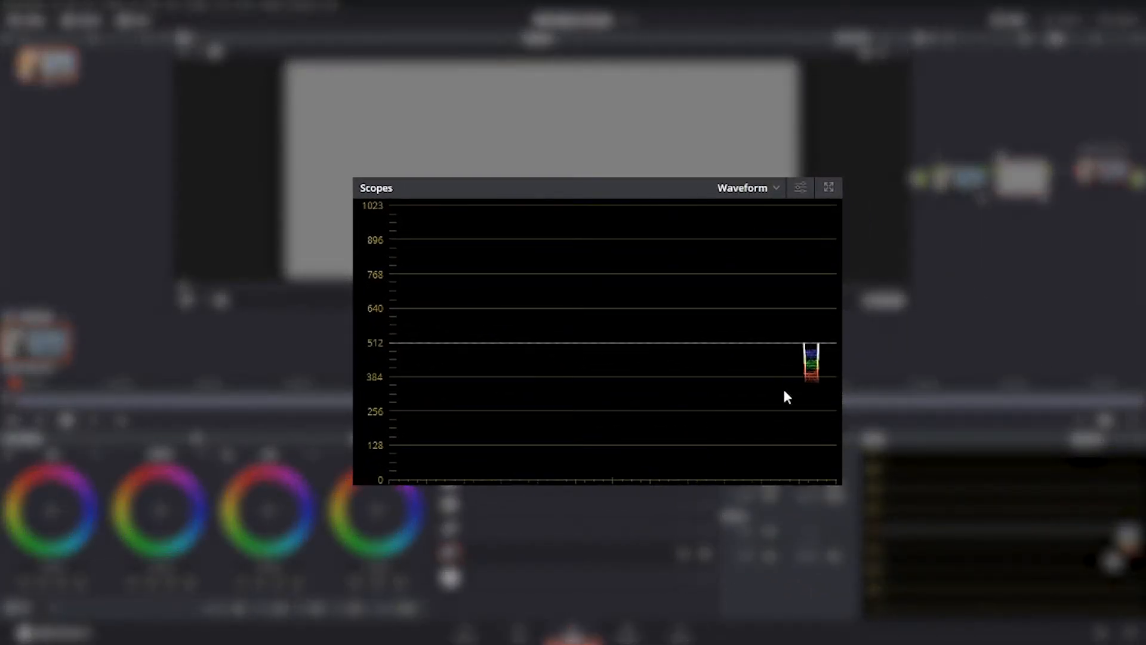
mouse_move(813, 380)
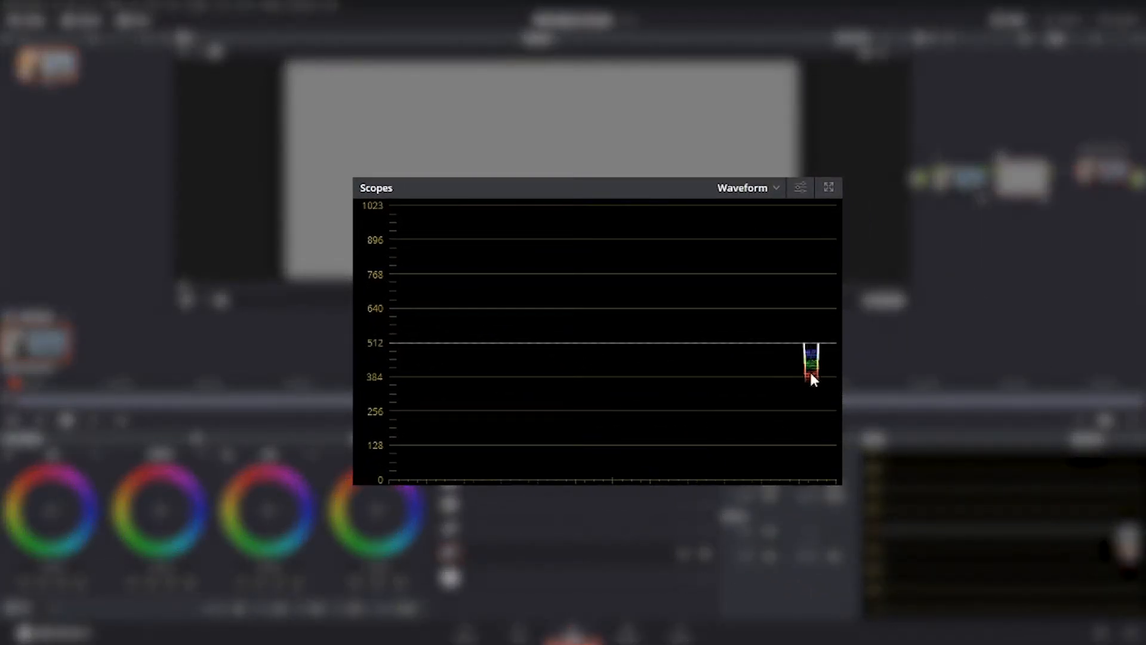
mouse_move(814, 394)
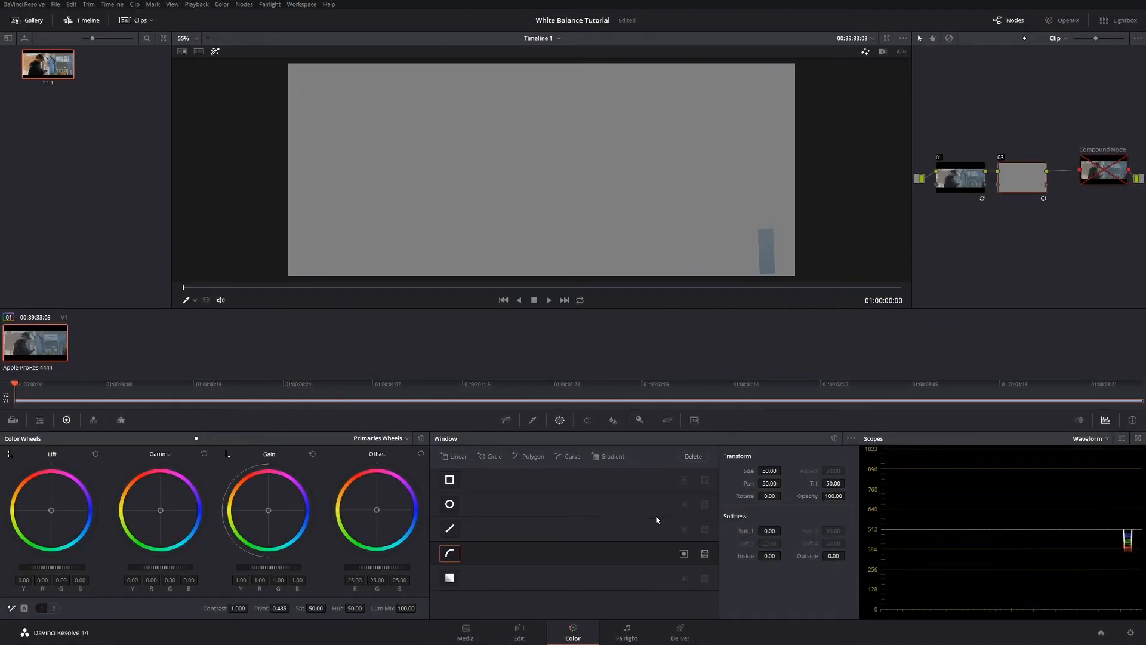
Open Custom curves, sample the gray door's colour as RGB points, and select the blue curve.
click(505, 419)
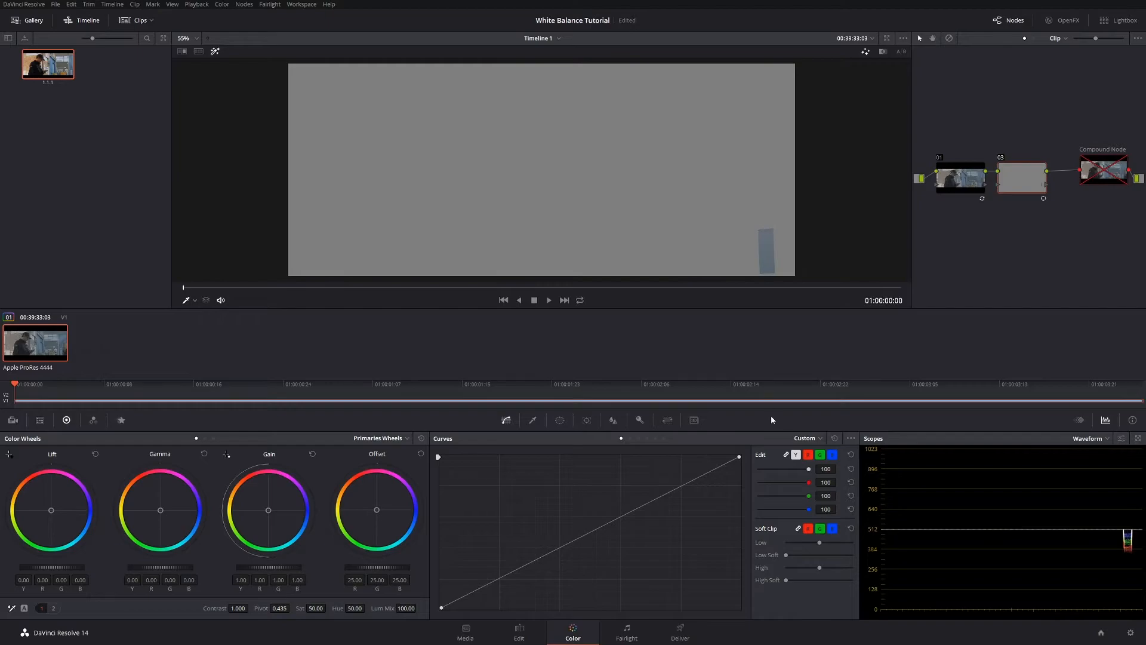
mouse_move(769, 247)
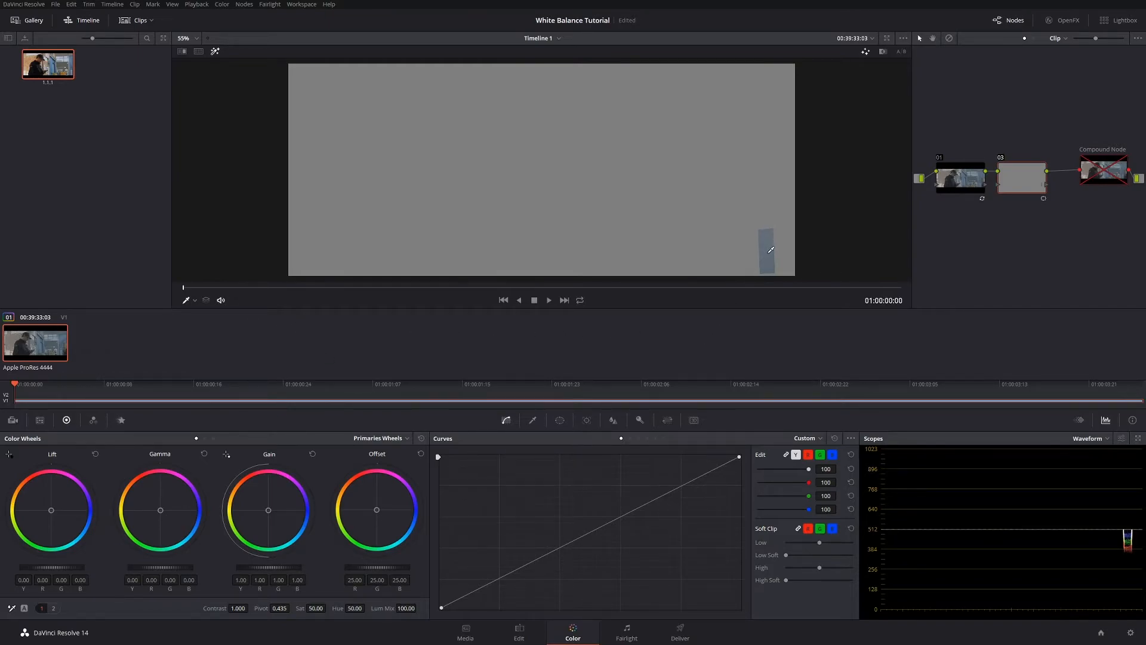
click(564, 544)
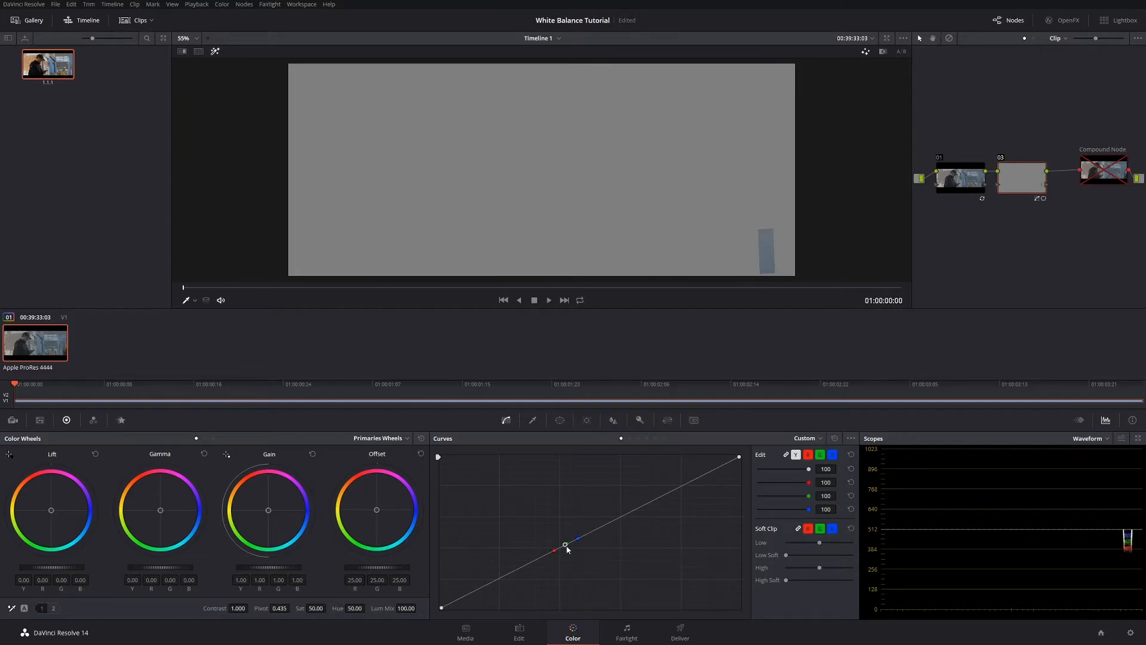
mouse_move(549, 586)
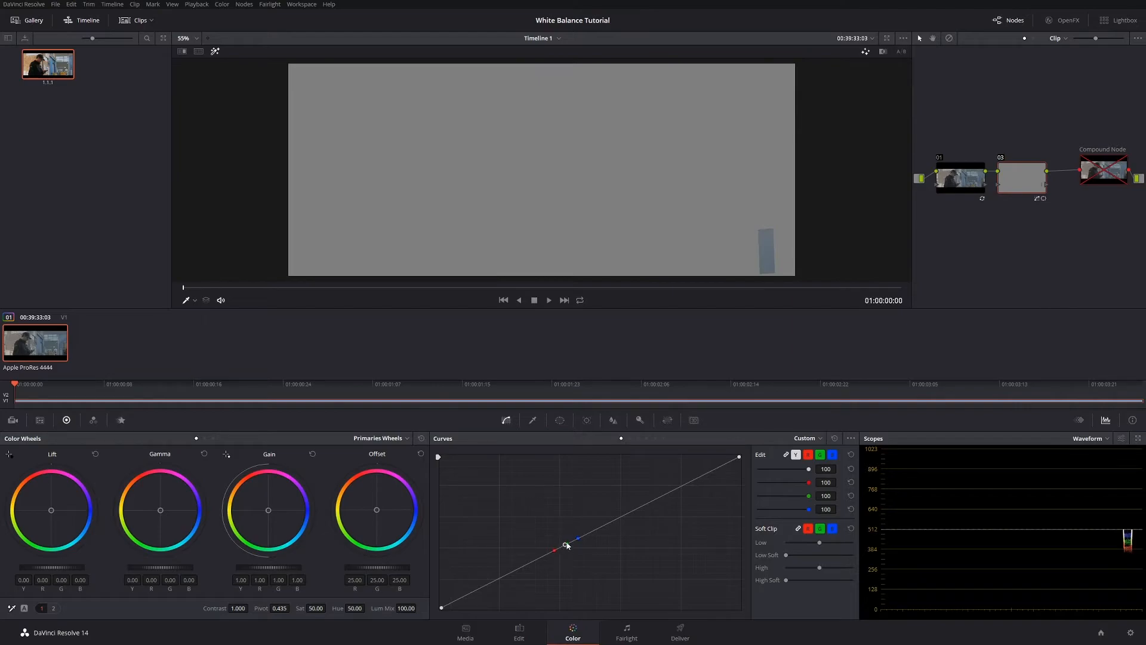
mouse_move(478, 552)
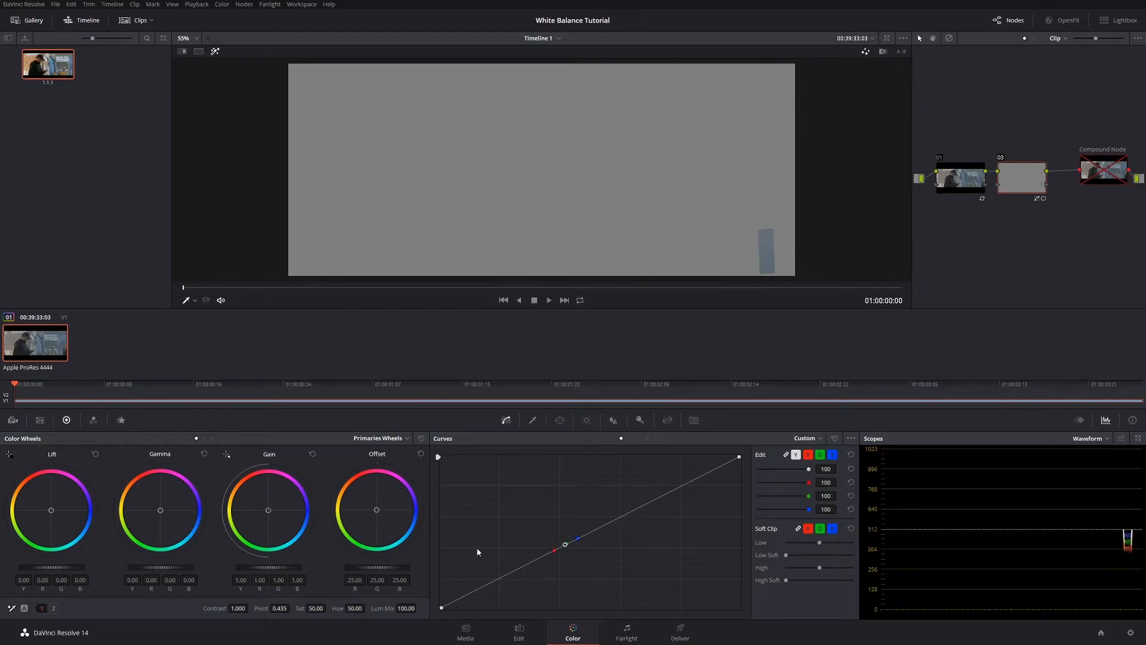
mouse_move(563, 556)
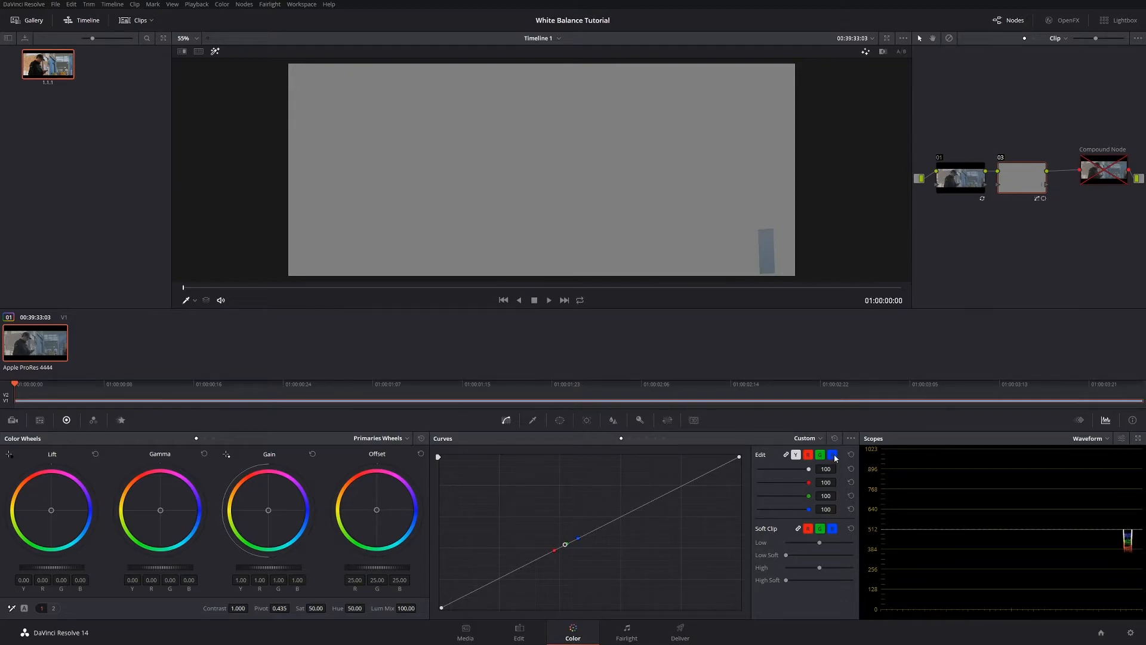
click(833, 454)
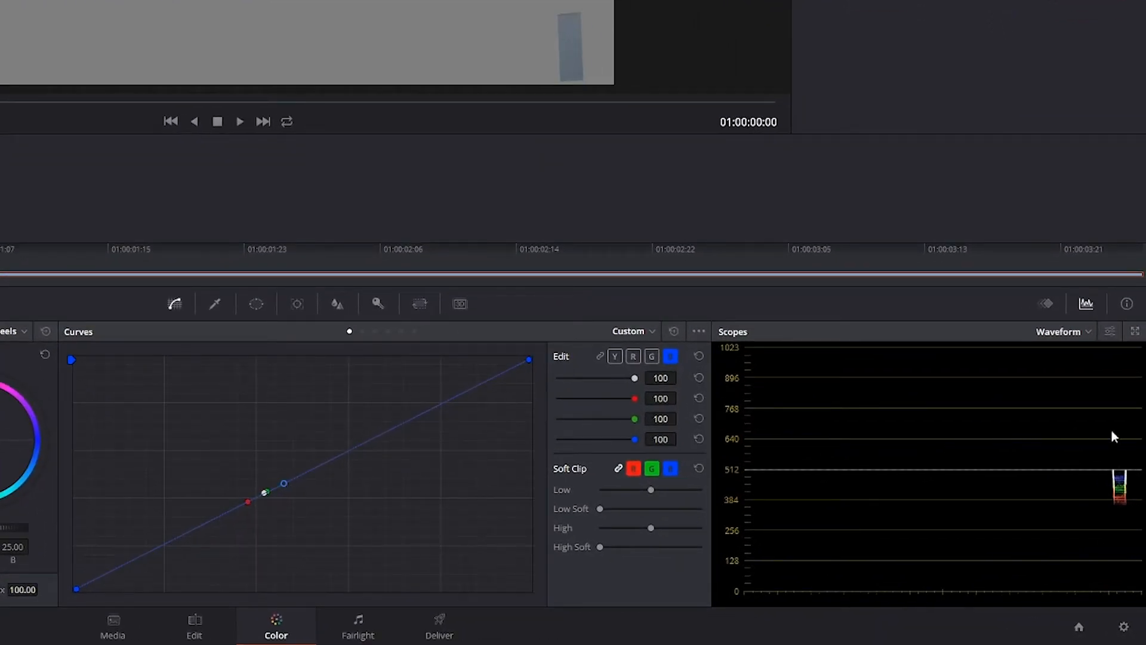
mouse_move(285, 511)
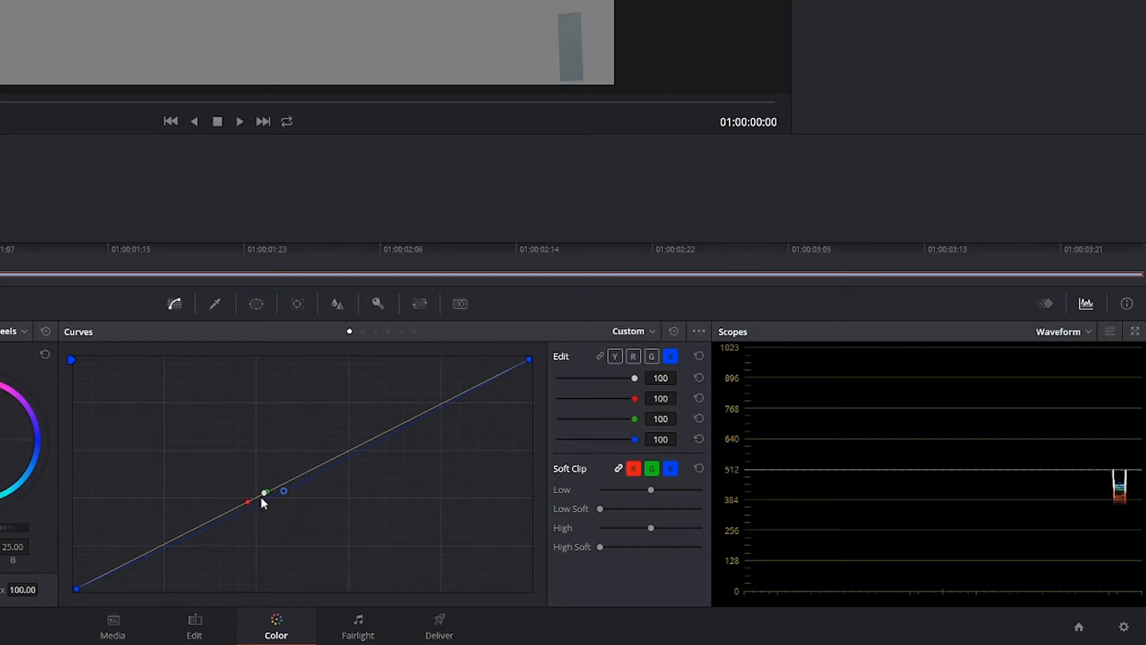
Raise the red curve's midtone point to neutralise the door, then select the blue channel.
click(632, 355)
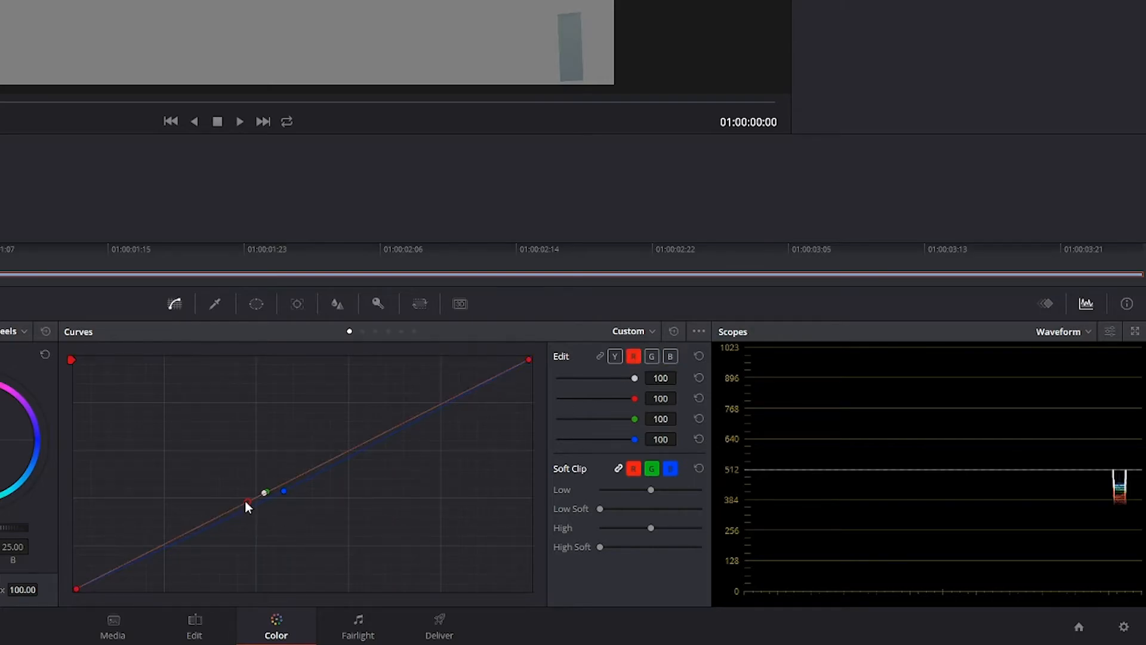
drag(246, 492, 247, 502)
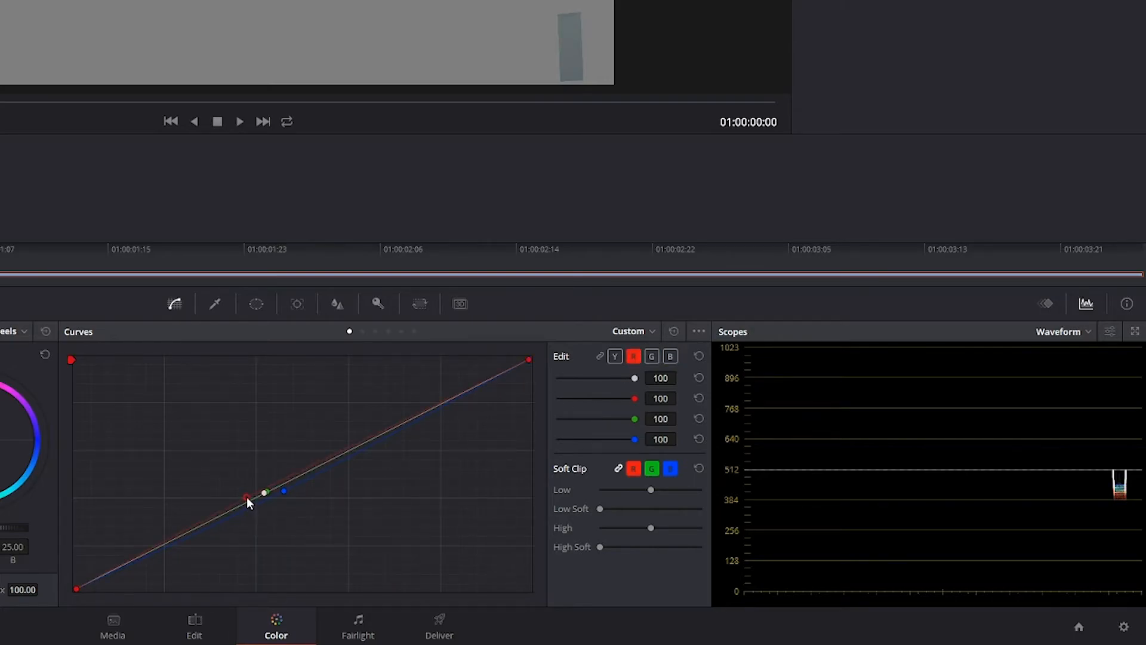
drag(246, 498, 249, 501)
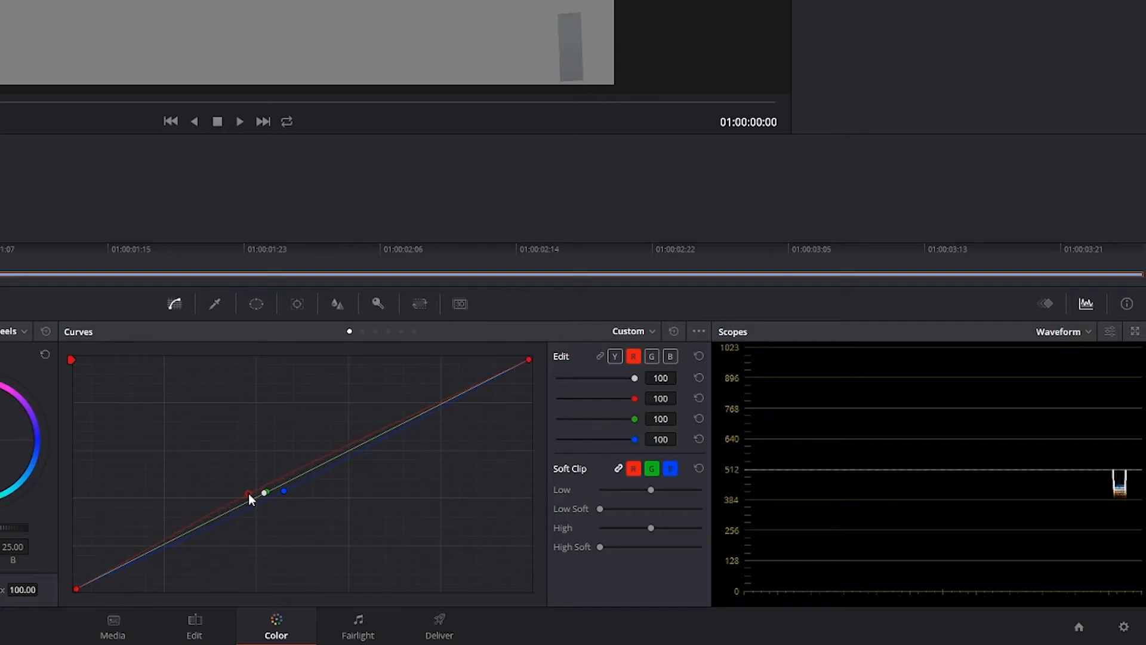
mouse_move(286, 524)
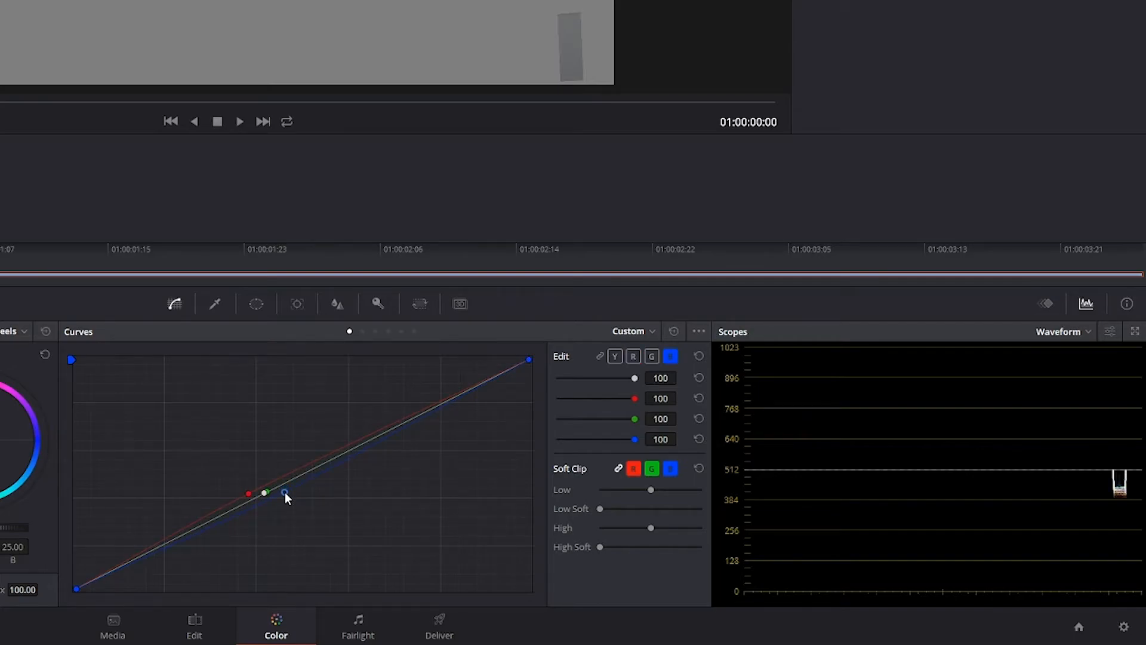
click(632, 356)
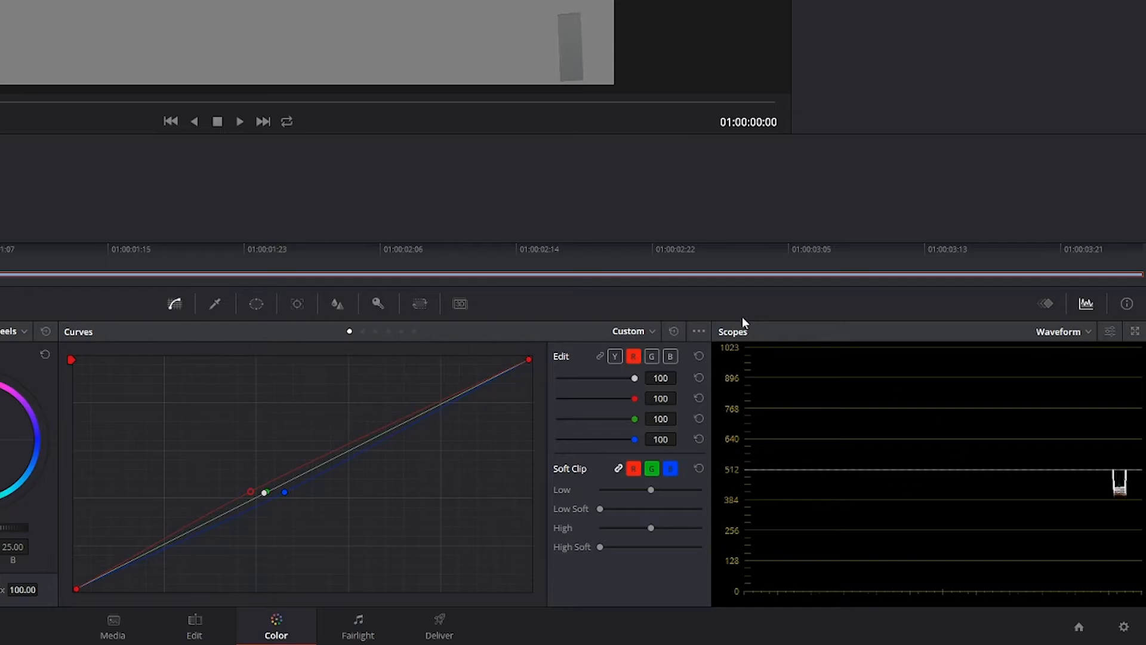
mouse_move(1095, 513)
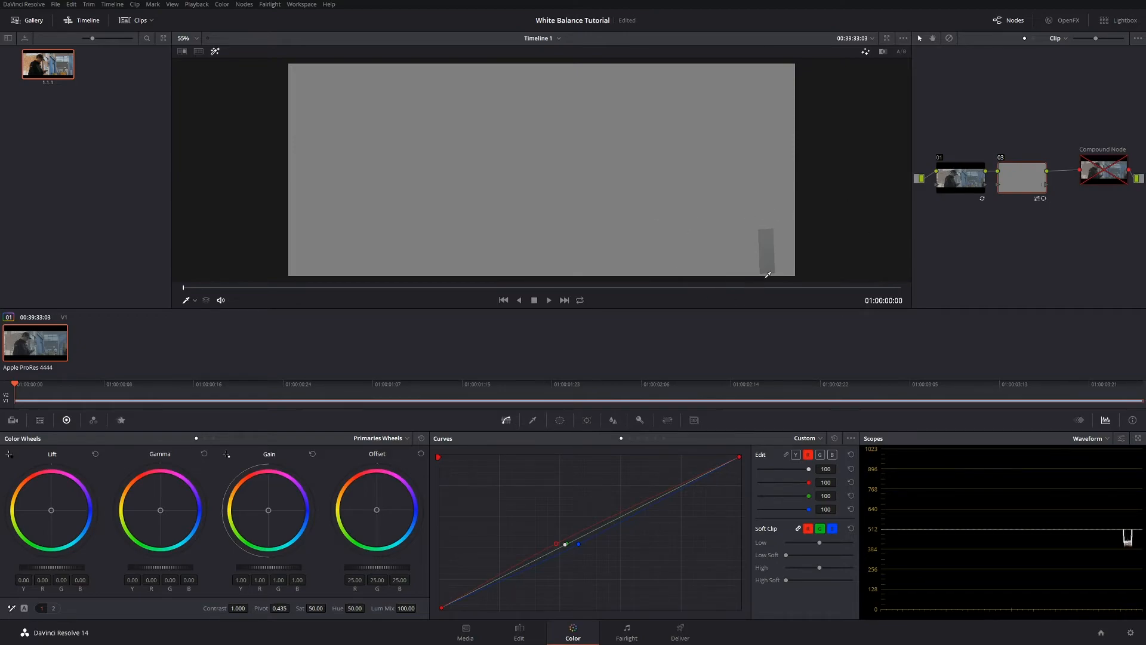
mouse_move(766, 243)
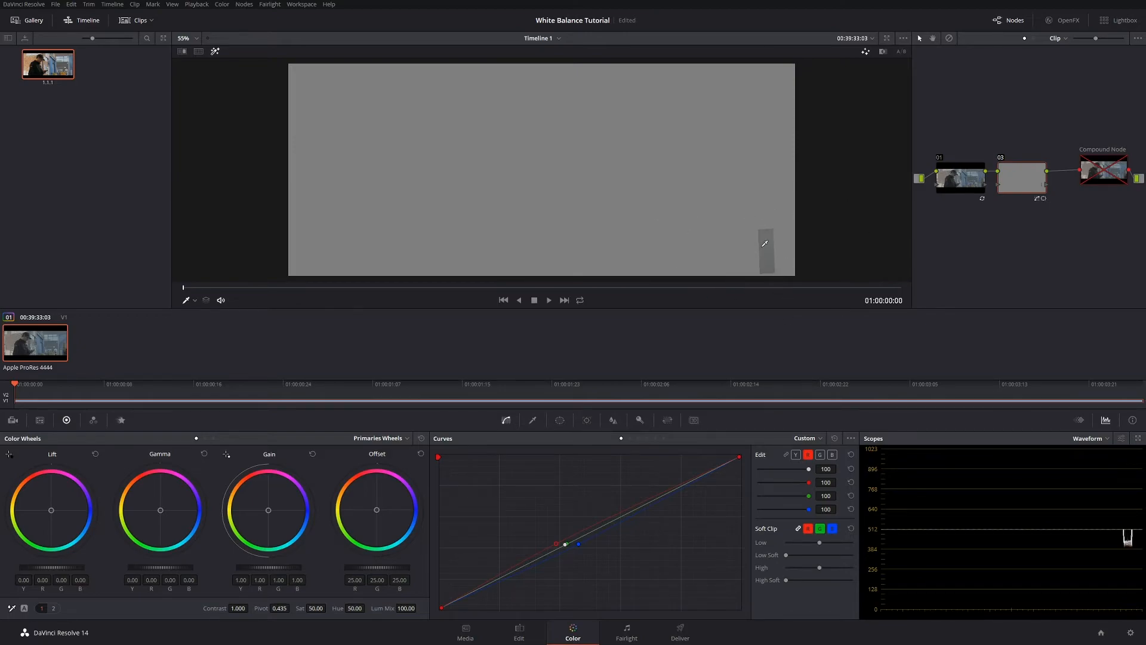
mouse_move(612, 381)
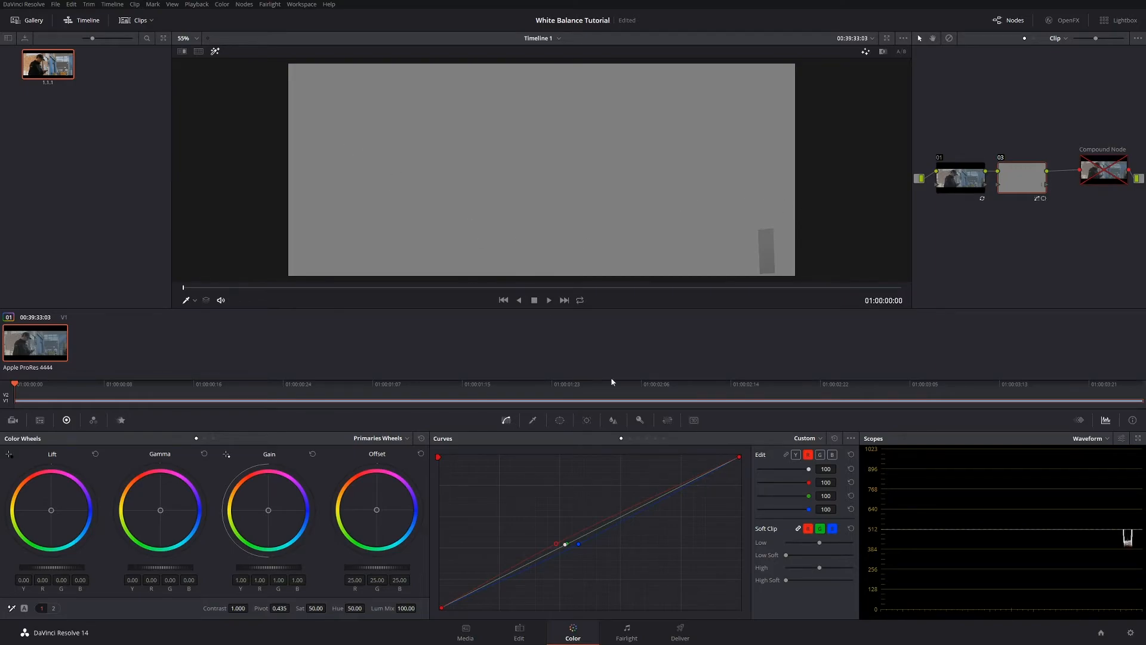
mouse_move(814, 303)
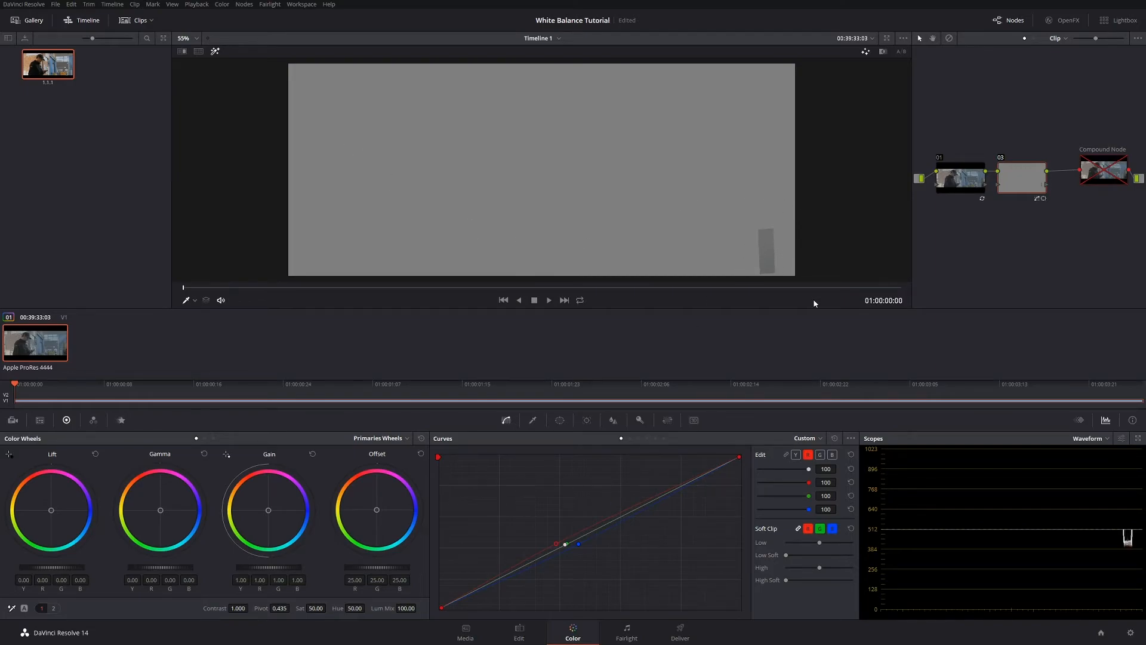
mouse_move(789, 233)
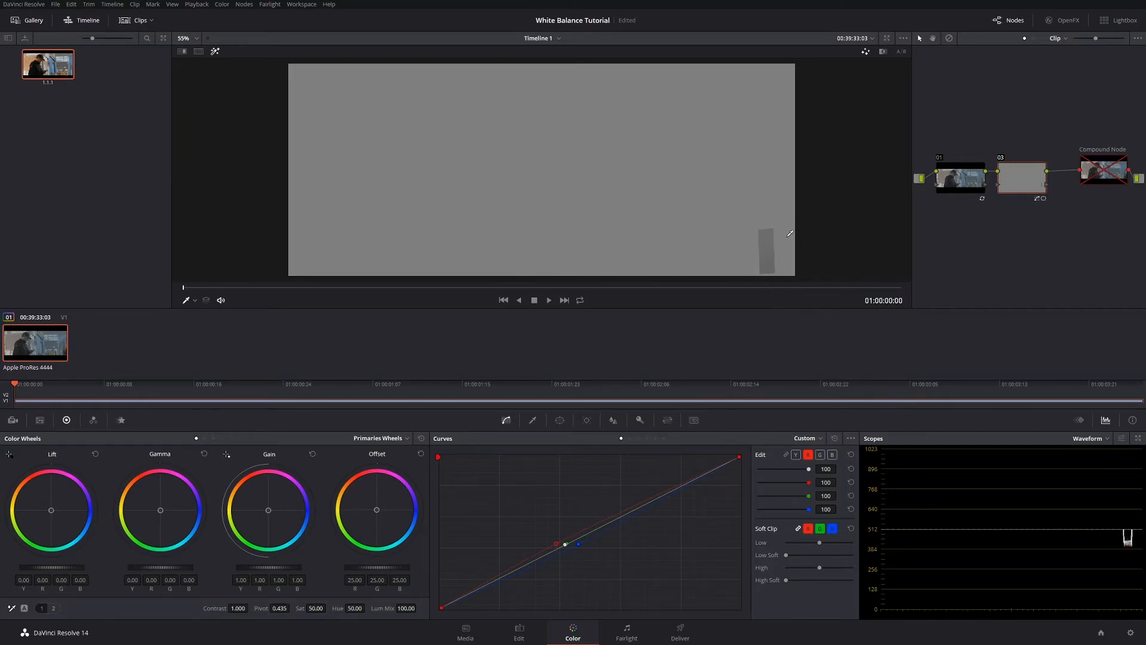
mouse_move(452, 157)
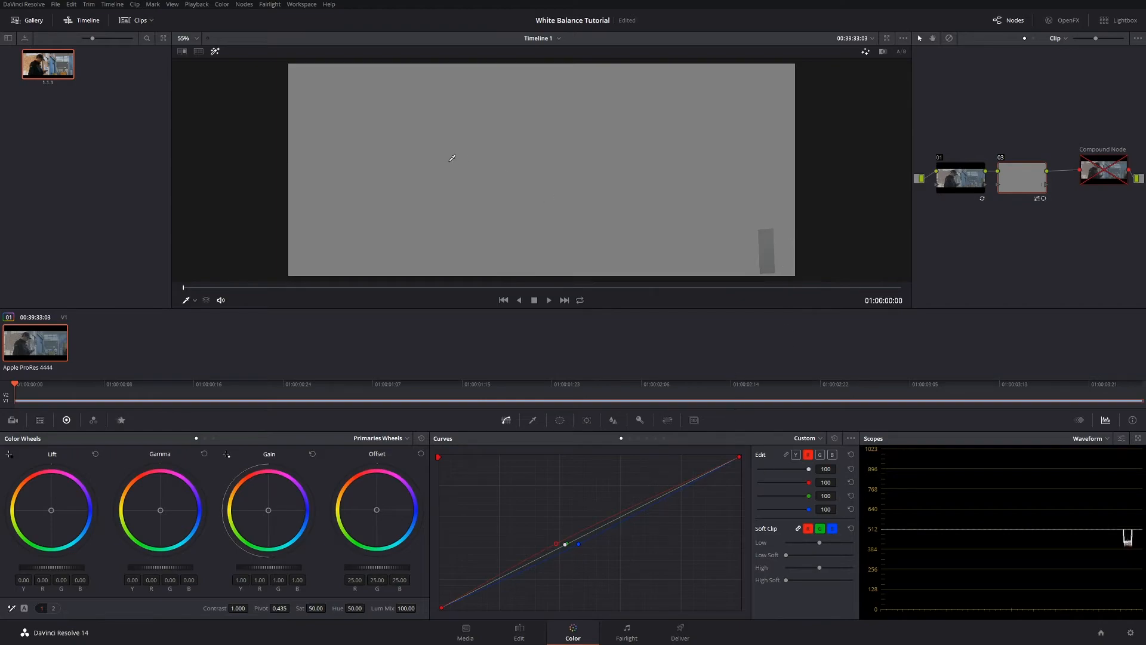
mouse_move(277, 176)
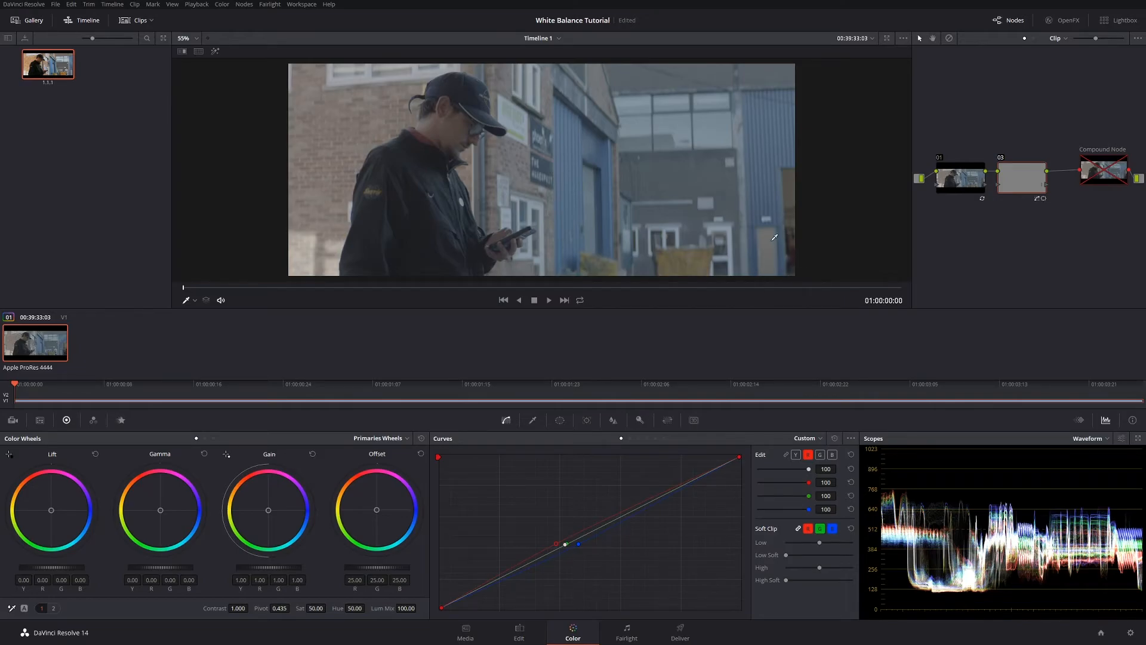
mouse_move(815, 293)
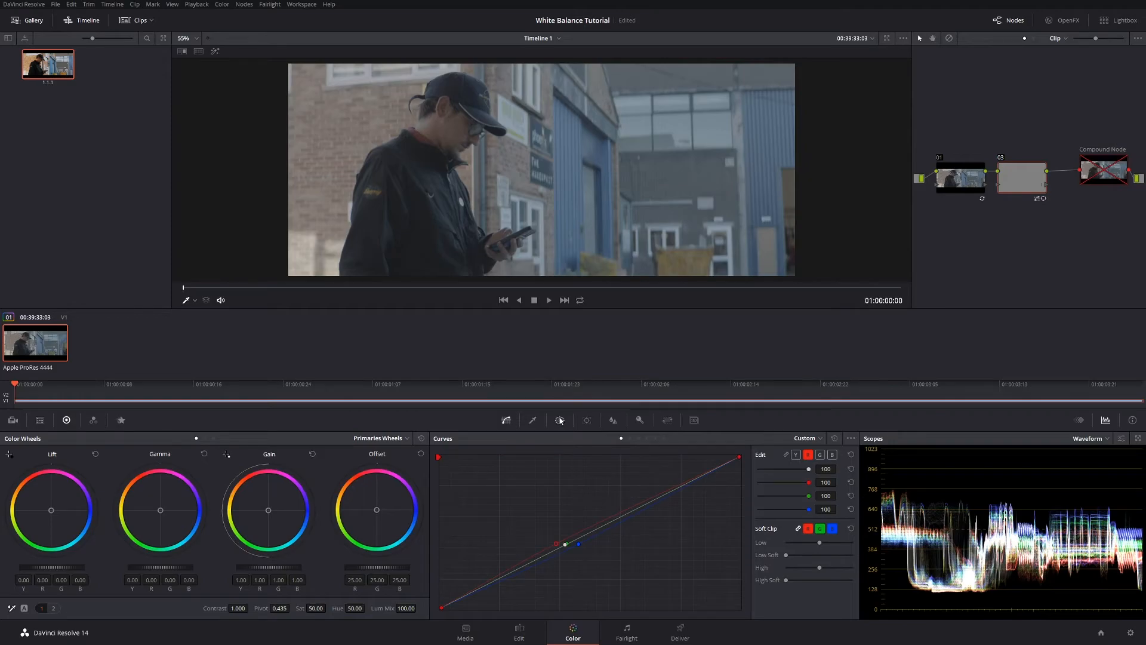
Show the Window palette for the second node.
click(559, 420)
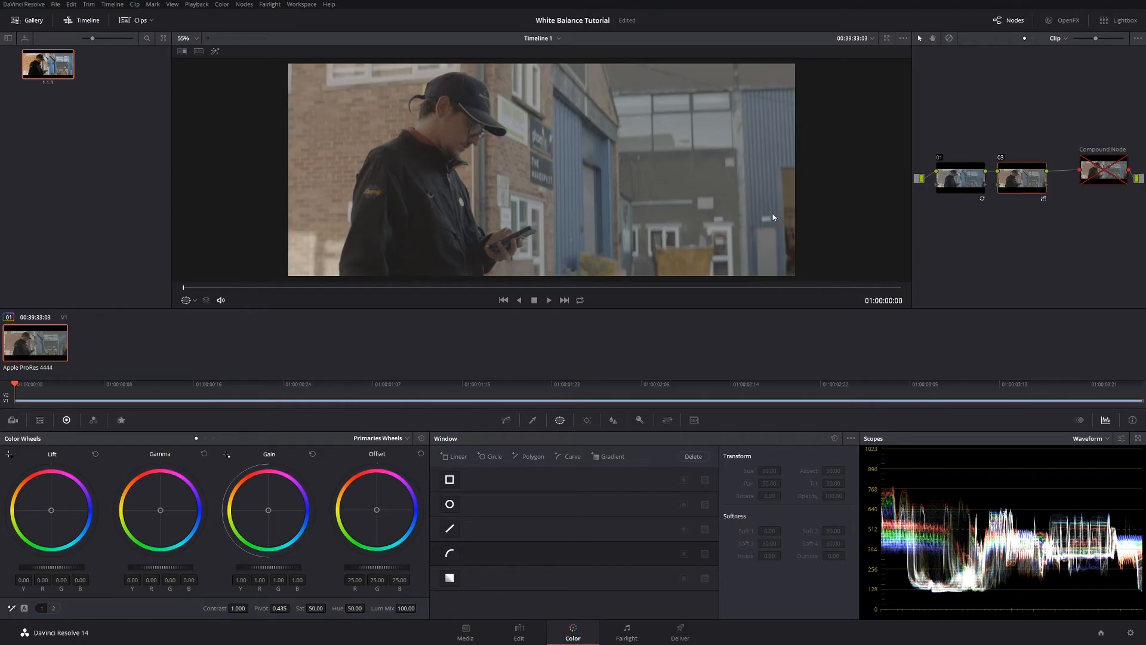
mouse_move(850, 227)
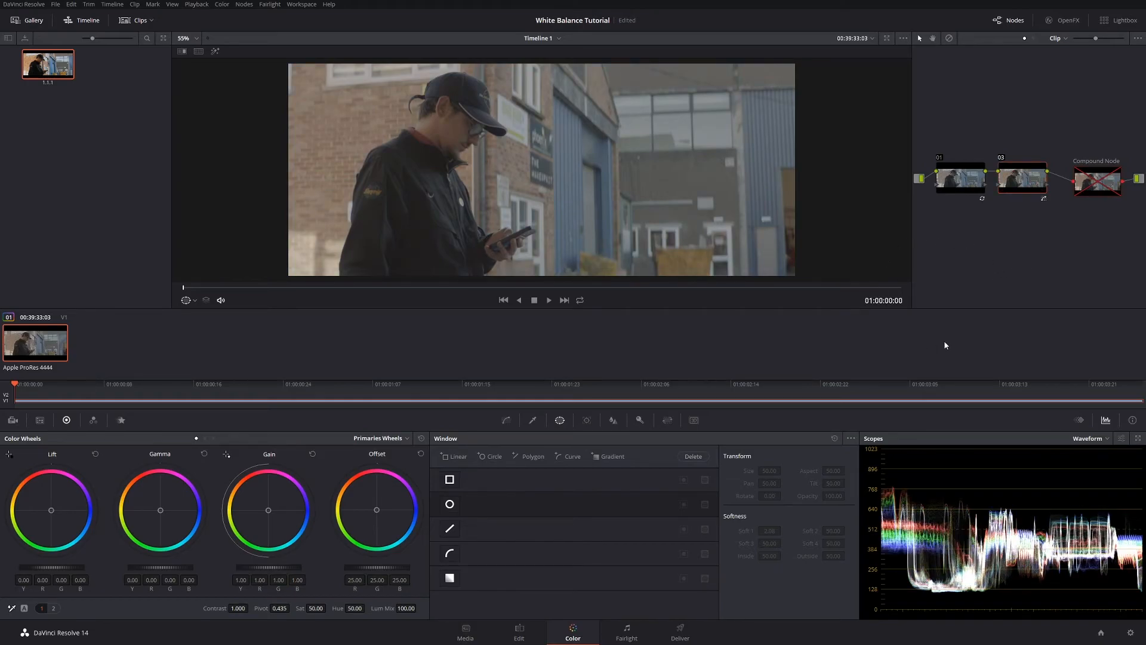
Enable the compound node, then disable white-balance node 03 to compare before and after.
click(1095, 180)
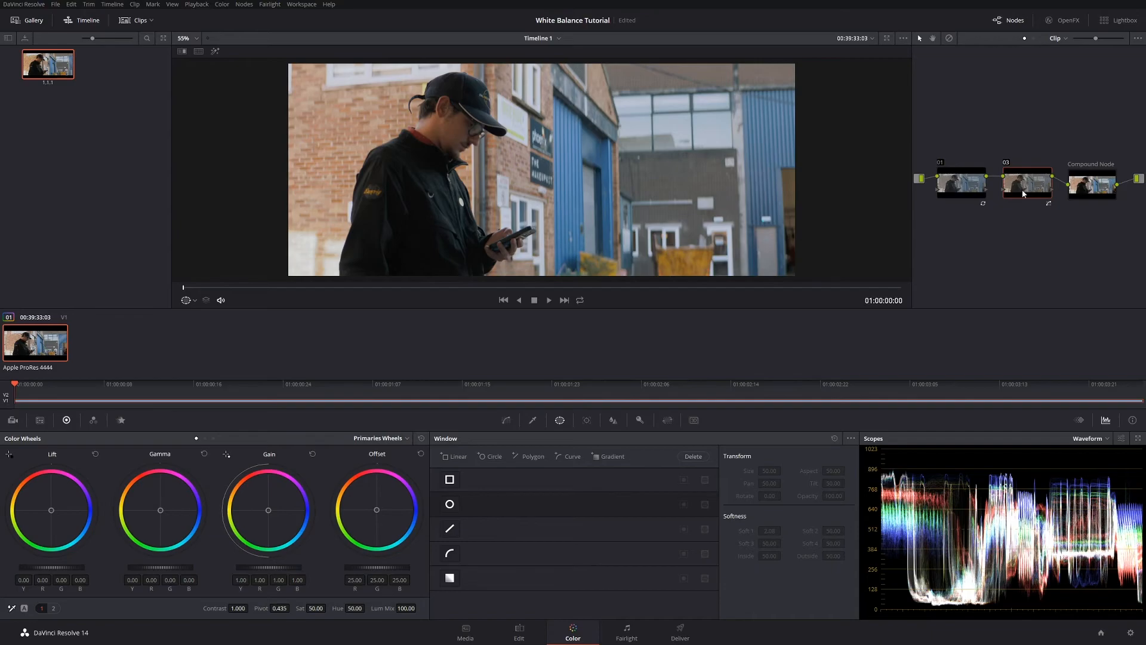
click(1026, 183)
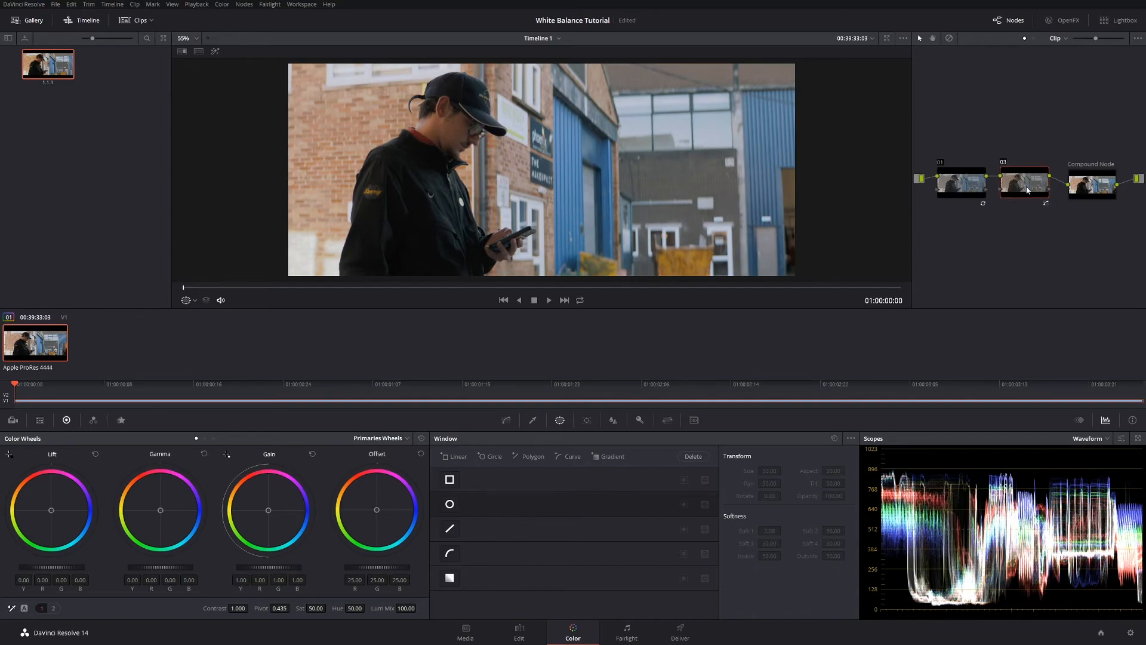
click(1023, 181)
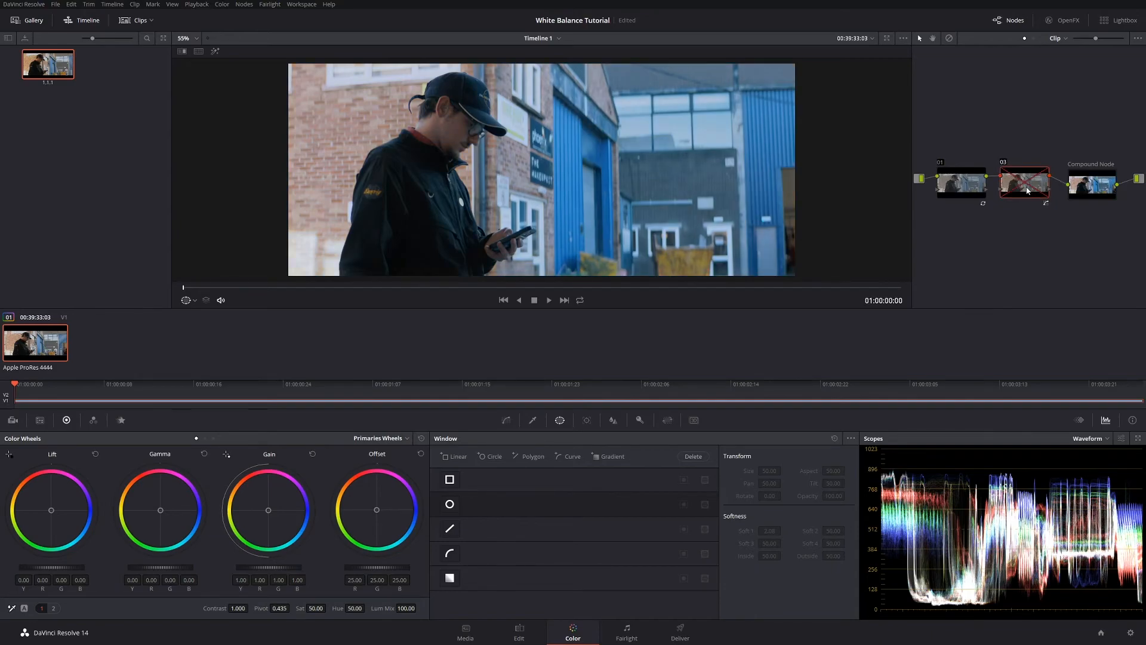